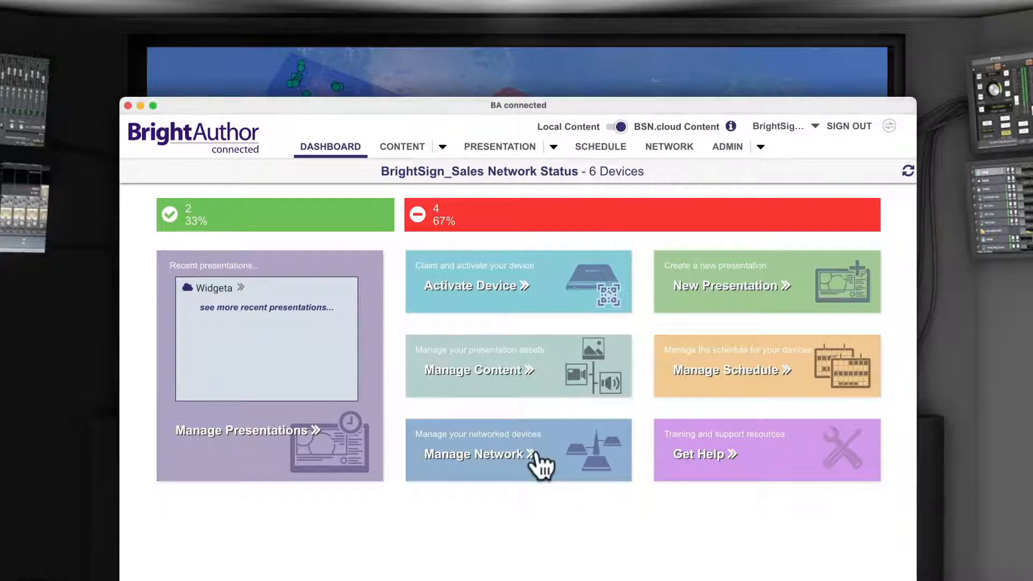
Show the network device list with all six players via the Manage Network tile
{"action": "left_click", "coordinate": [473, 454]}
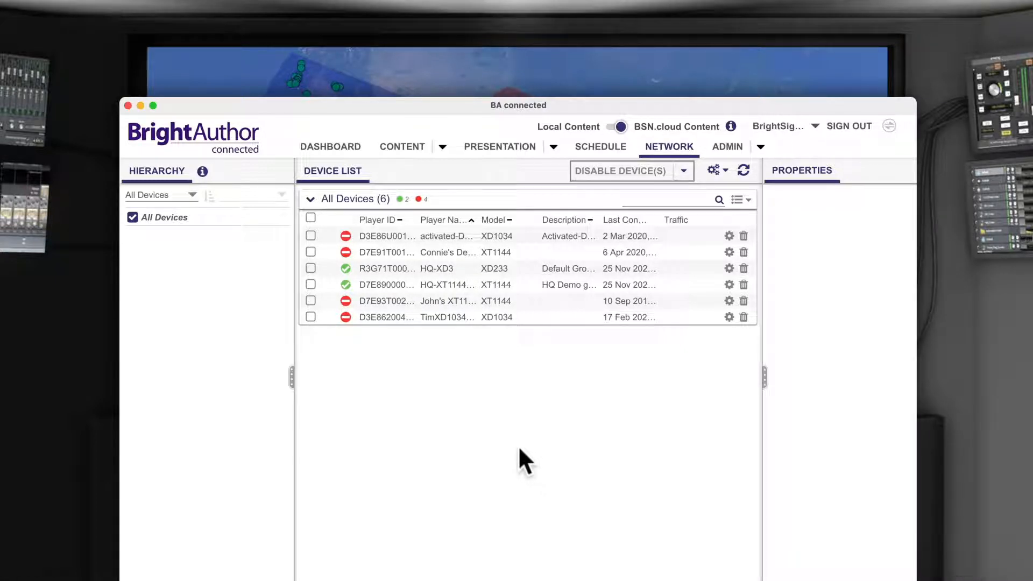
Create a new device group named EastCoast under the Device Group hierarchy
{"action": "left_click", "coordinate": [160, 194]}
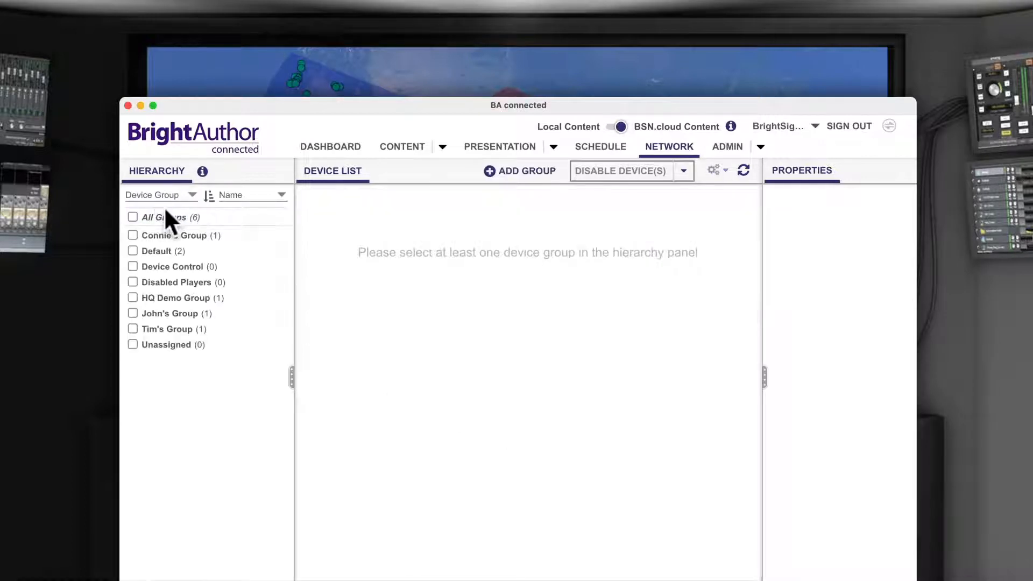
{"action": "mouse_move", "coordinate": [493, 181]}
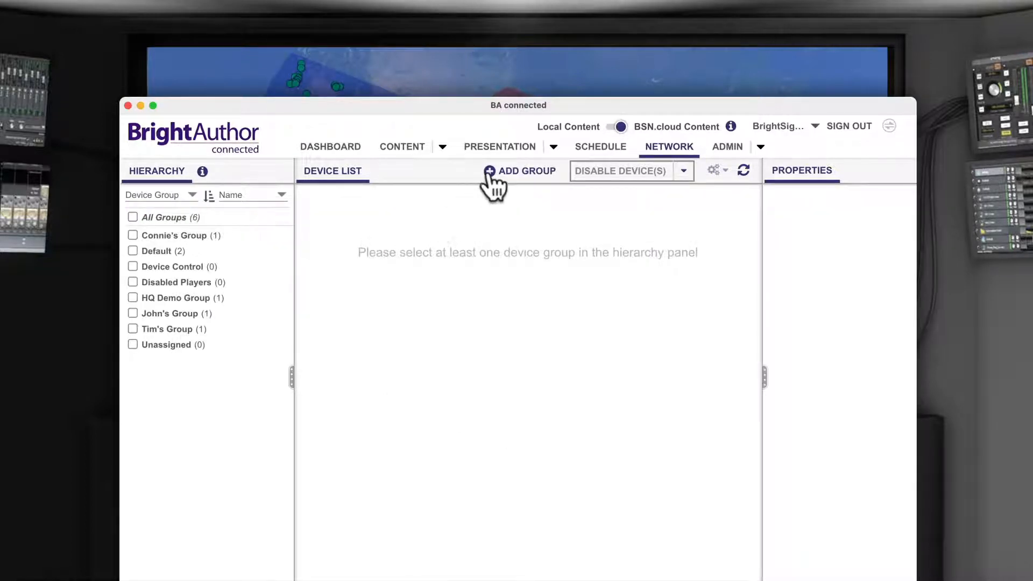
{"action": "left_click", "coordinate": [520, 171]}
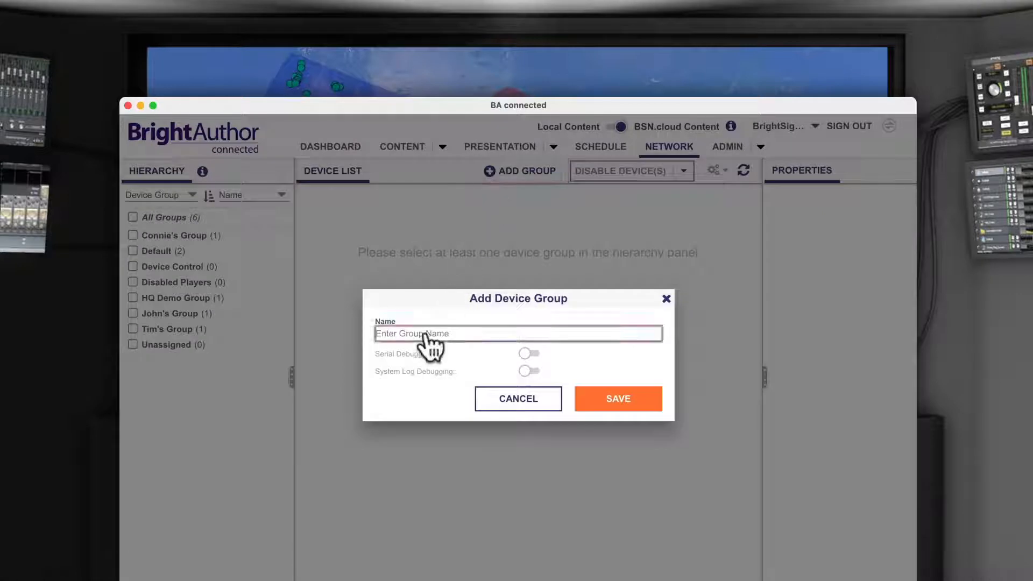
{"action": "type", "text": "EastCoast"}
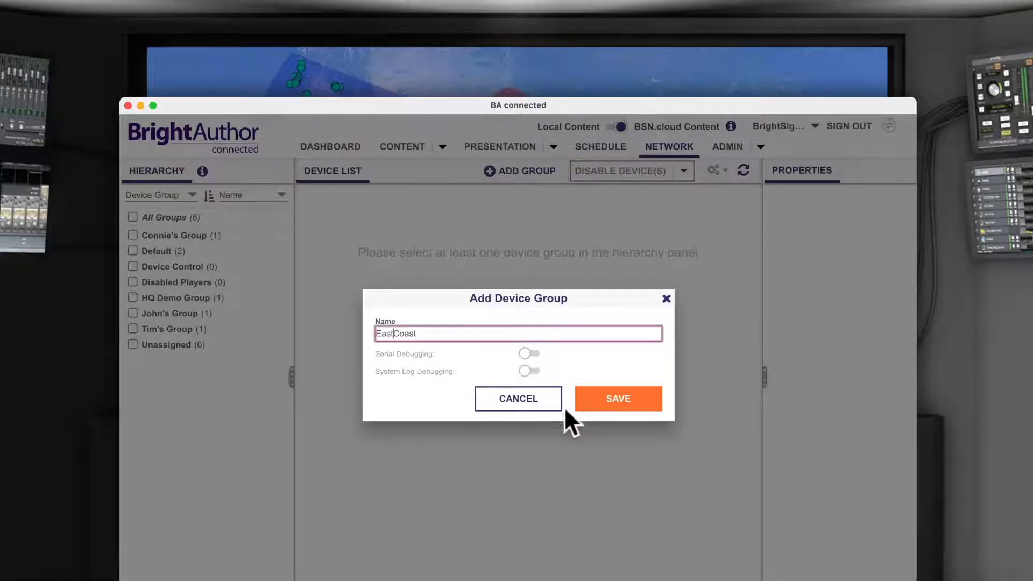
{"action": "left_click", "coordinate": [616, 398]}
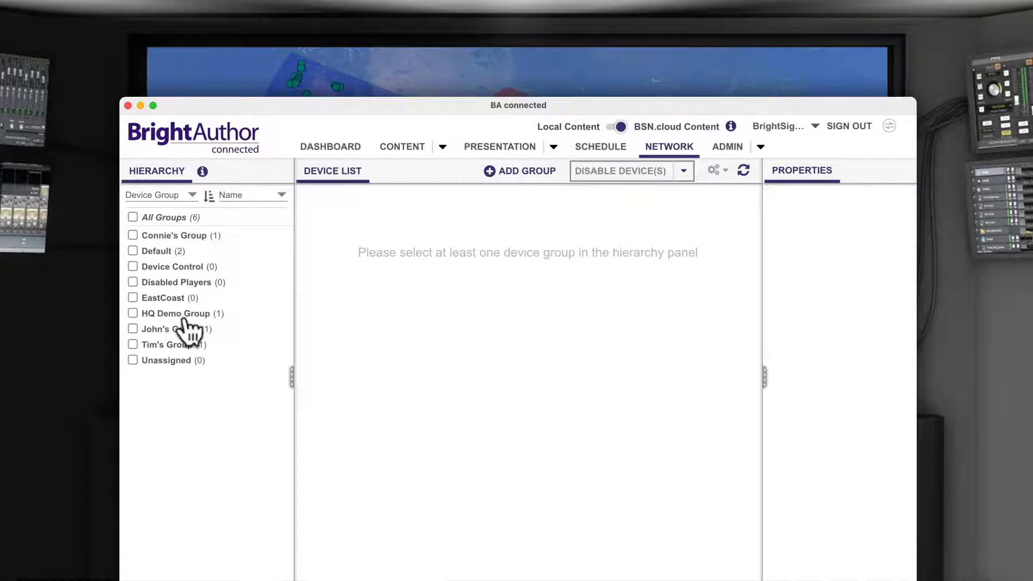
Add a new device to Device Provisioning, entering its details and confirming
{"action": "left_click", "coordinate": [132, 250]}
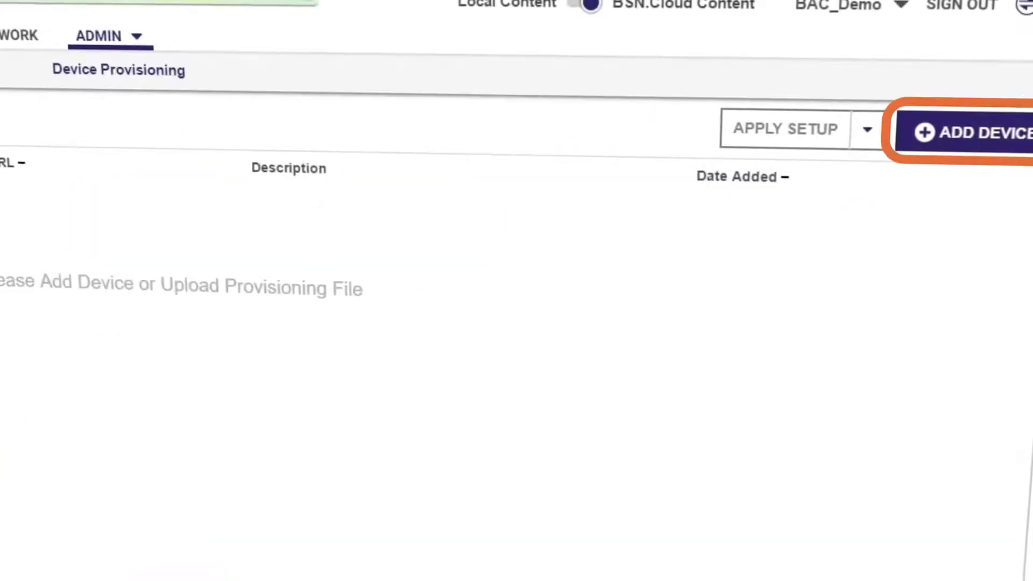
{"action": "left_click", "coordinate": [981, 132]}
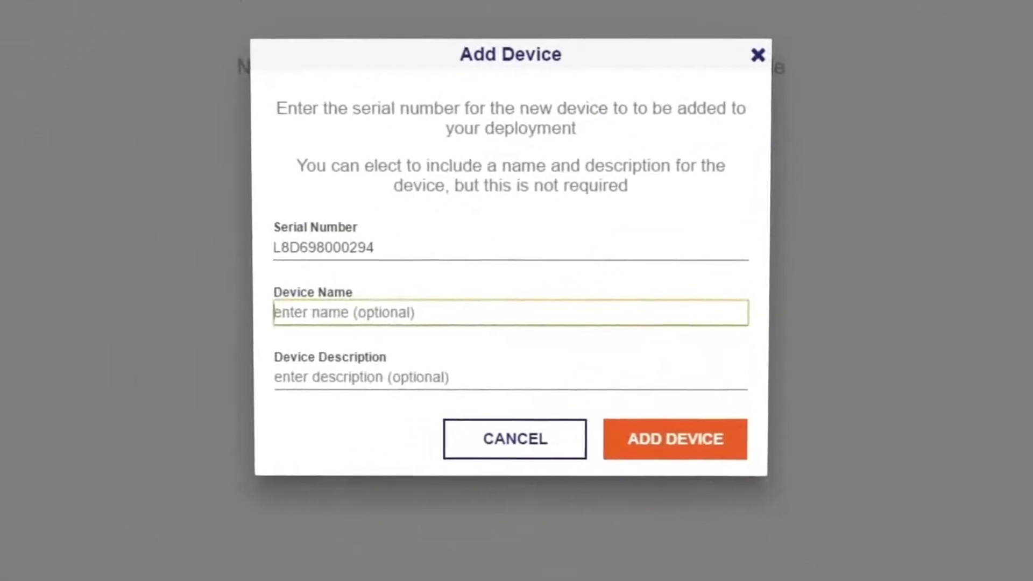
{"action": "type", "text": "Cambri"}
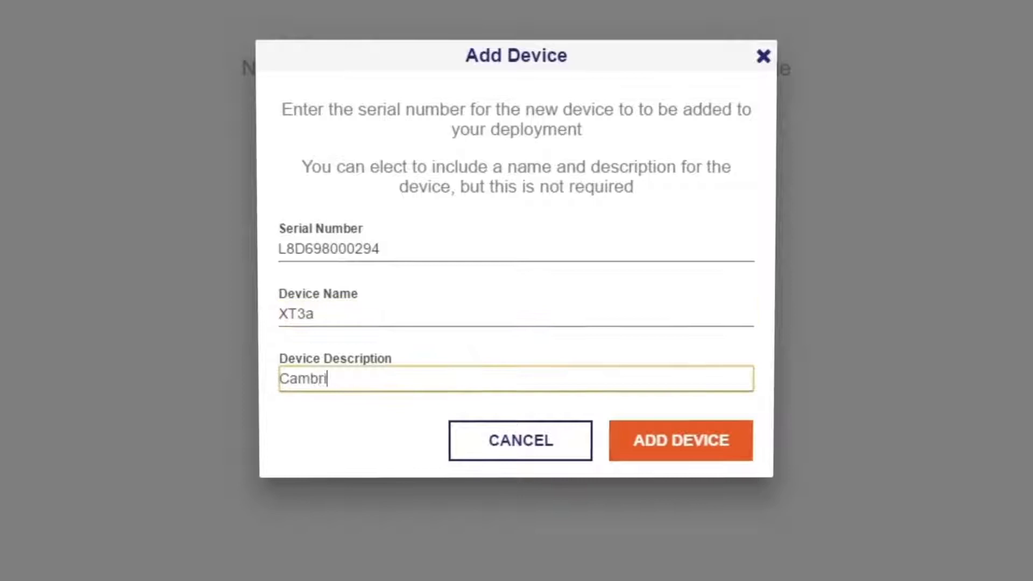
{"action": "left_click", "coordinate": [680, 440]}
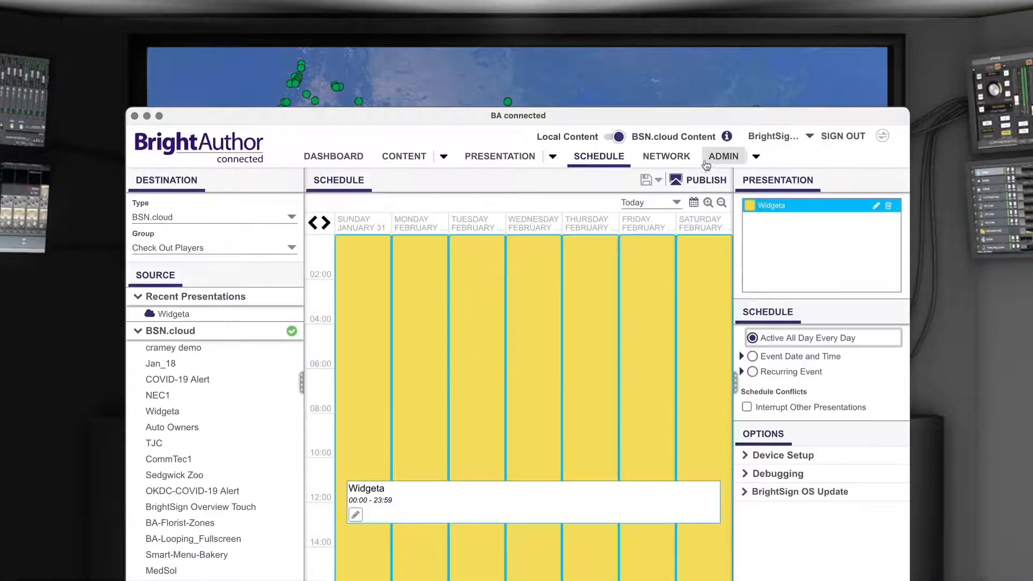
Show the HQ-XD3 player's Tags section in its network properties
{"action": "left_click", "coordinate": [704, 179]}
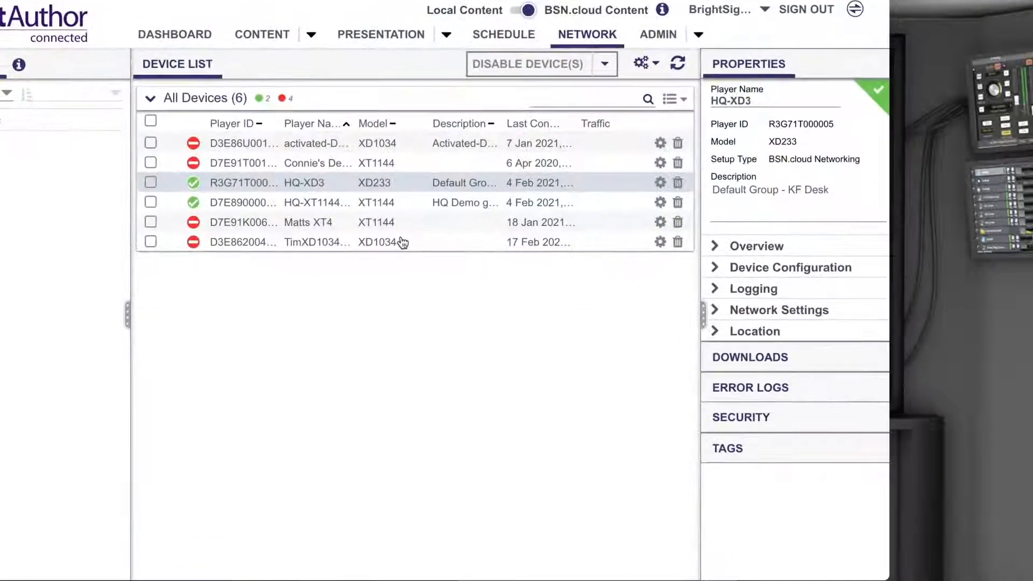
{"action": "left_click", "coordinate": [727, 447]}
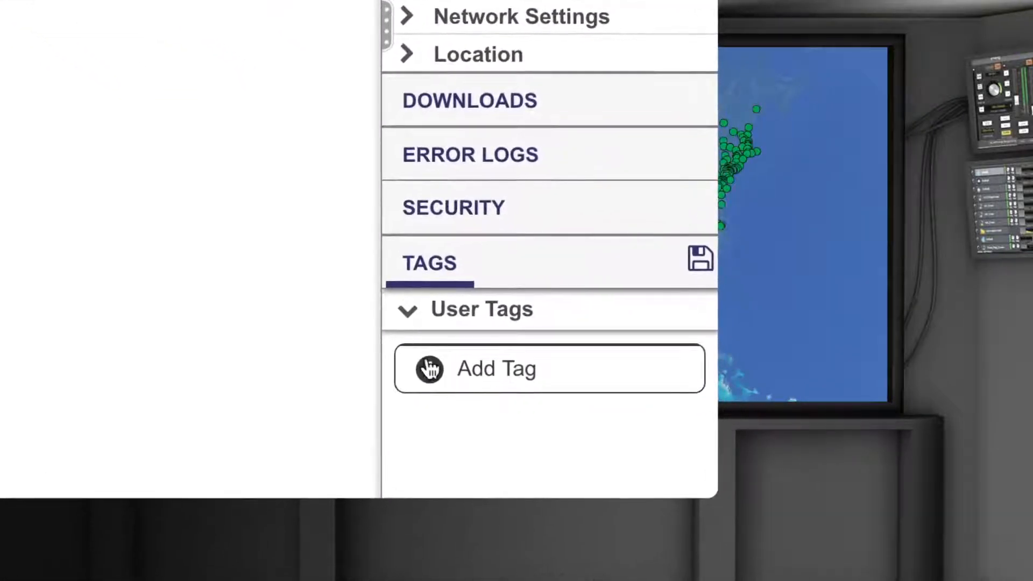
Give the HQ-XD3 player a Monthly Specials tag with value New York and save it
{"action": "left_click", "coordinate": [496, 368]}
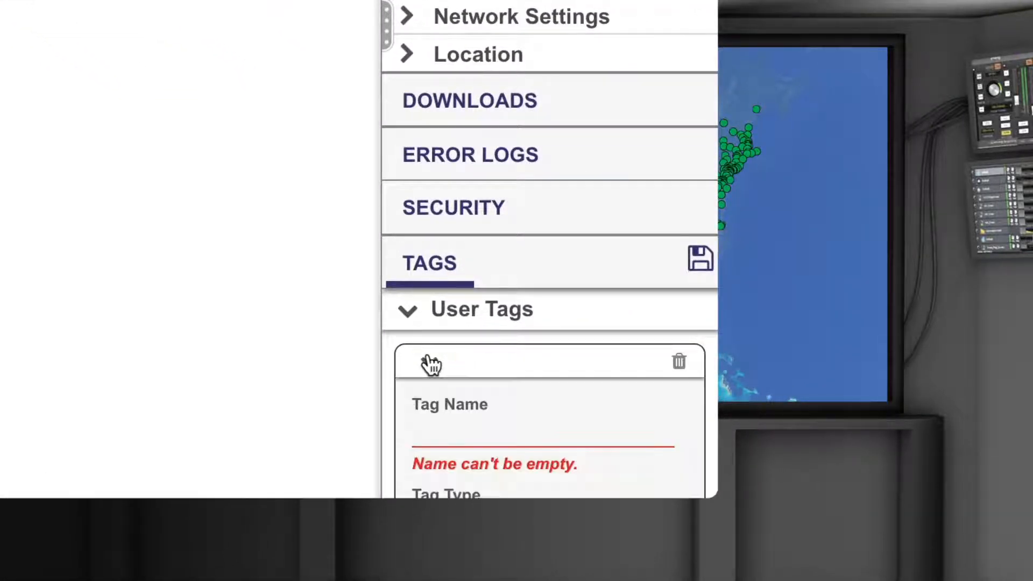
{"action": "type", "text": "Month"}
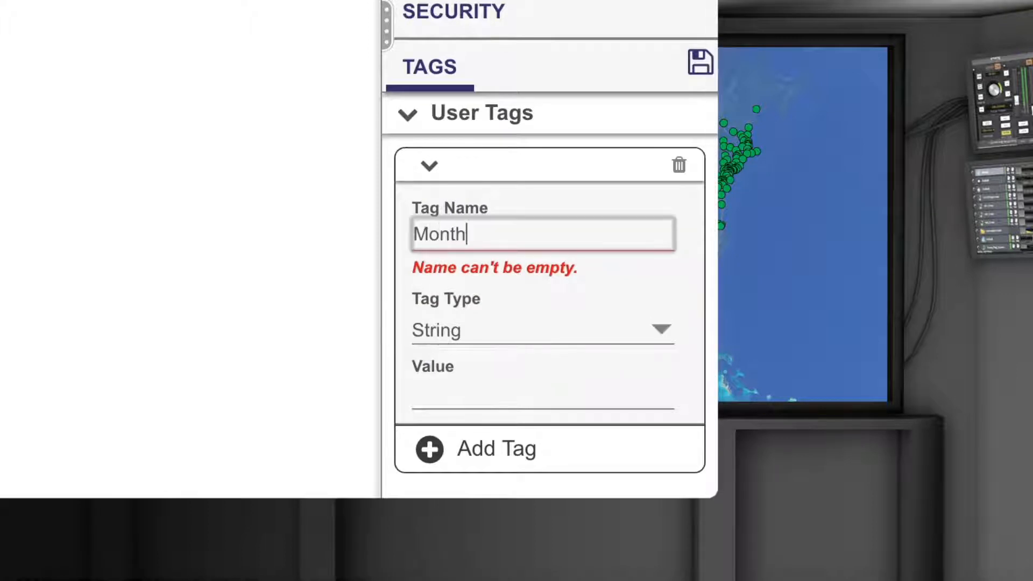
{"action": "type", "text": "ly Speci"}
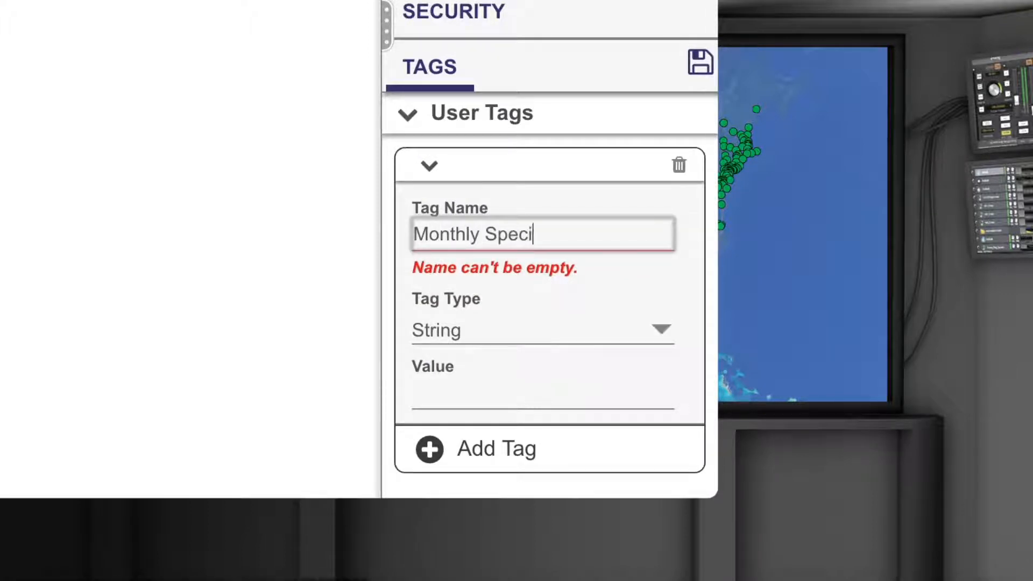
{"action": "type", "text": "als"}
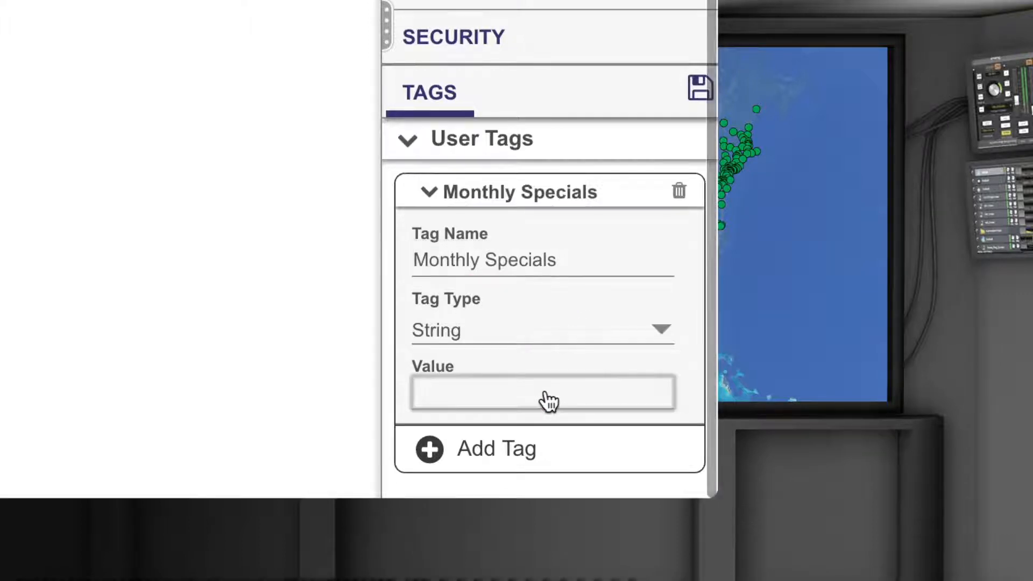
{"action": "type", "text": "New Y"}
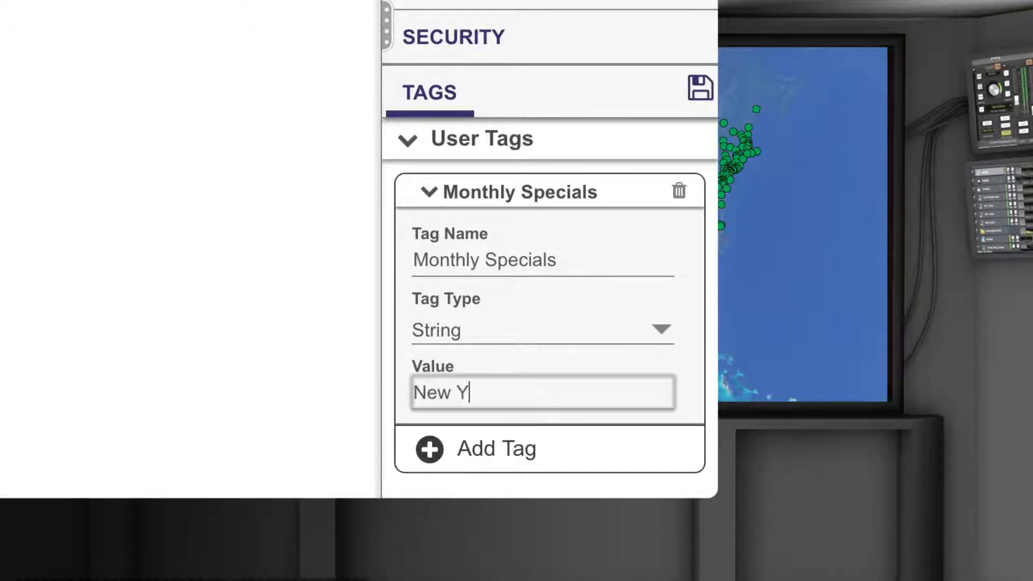
{"action": "type", "text": "ork"}
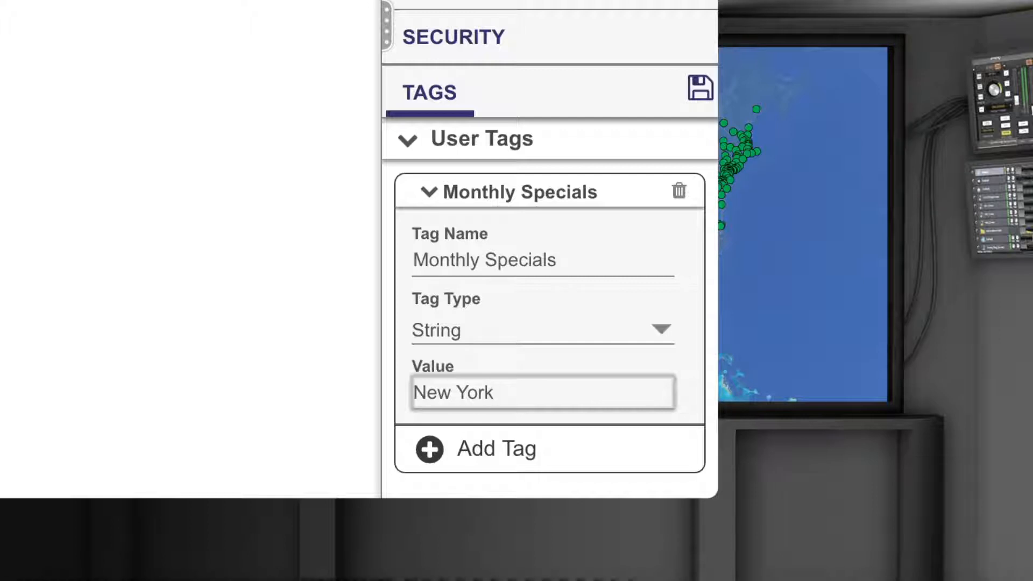
{"action": "left_click", "coordinate": [700, 87]}
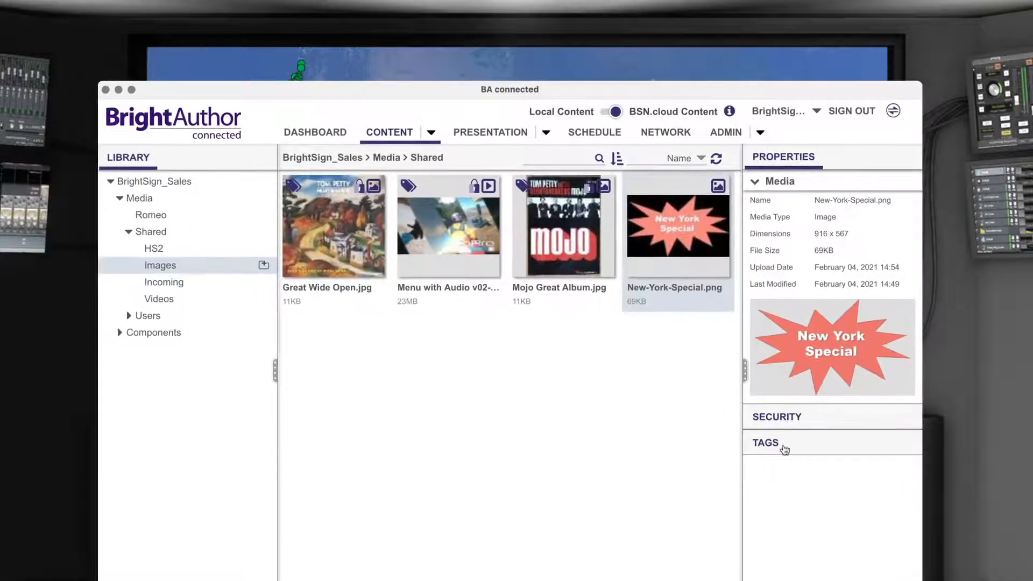
Give New-York-Special.png a Monthly Specials tag with value New York and save it
{"action": "left_click", "coordinate": [764, 442]}
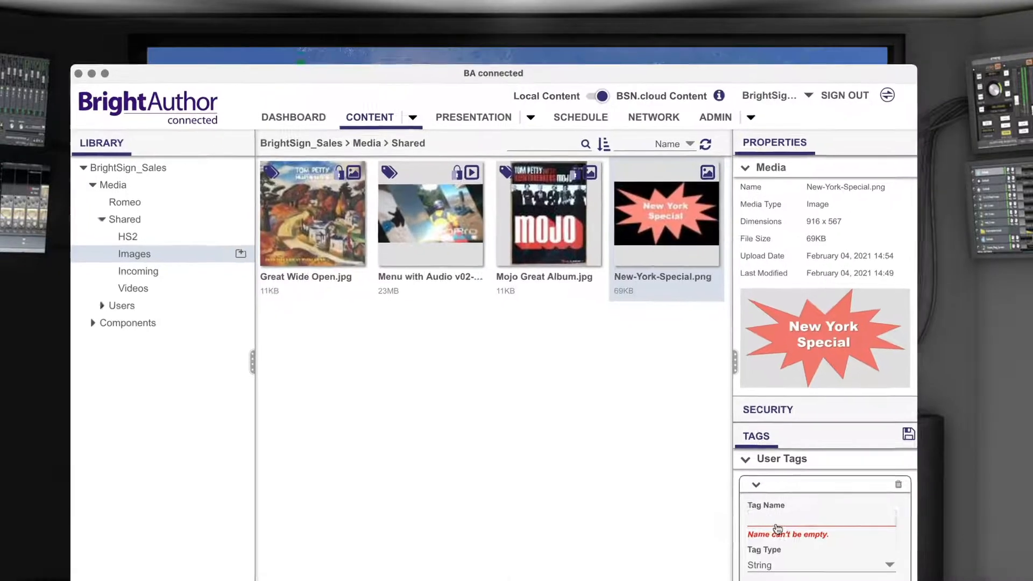
{"action": "type", "text": "Monthly Sp"}
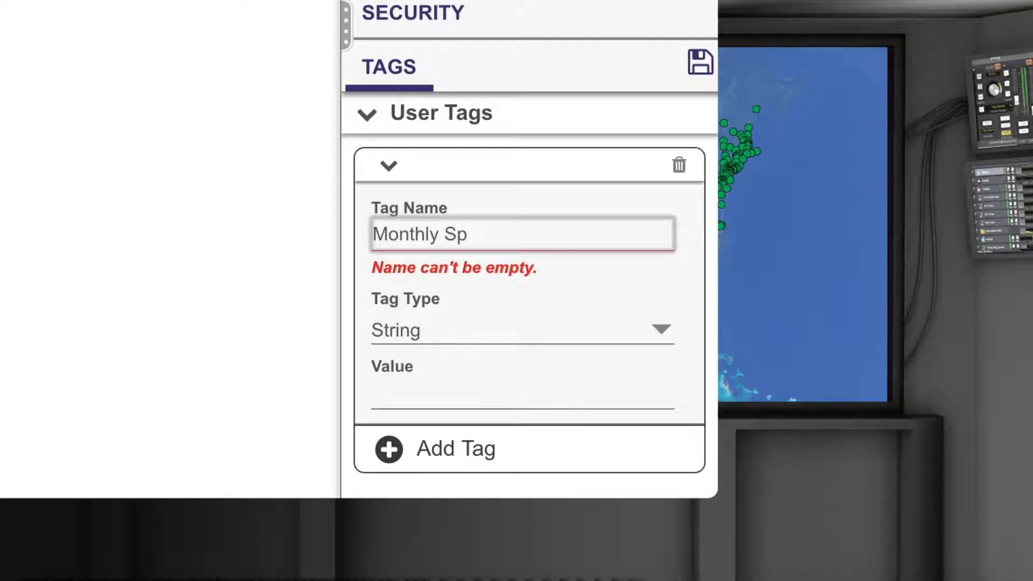
{"action": "type", "text": "ecials"}
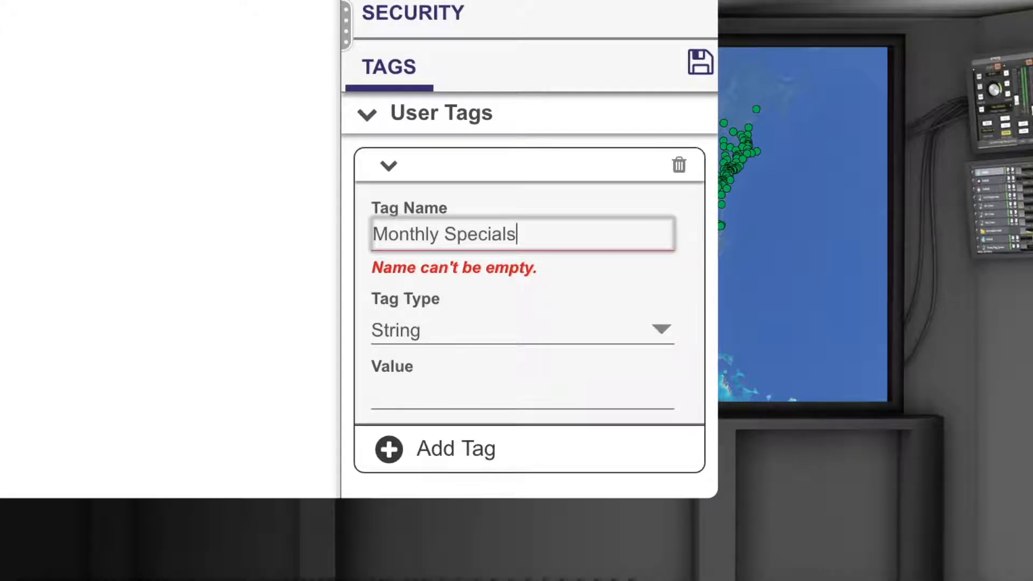
{"action": "type", "text": "New"}
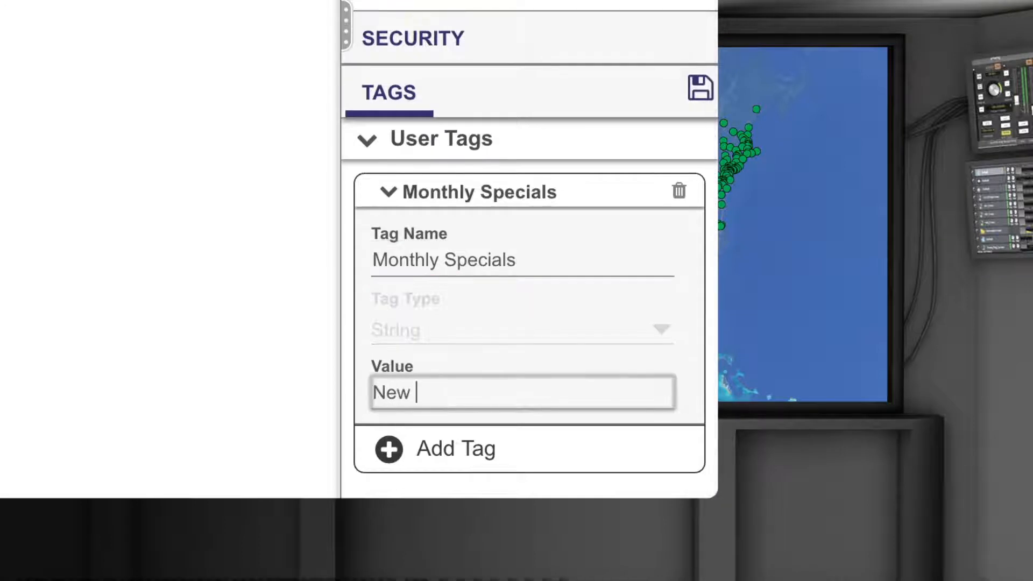
{"action": "type", "text": "York"}
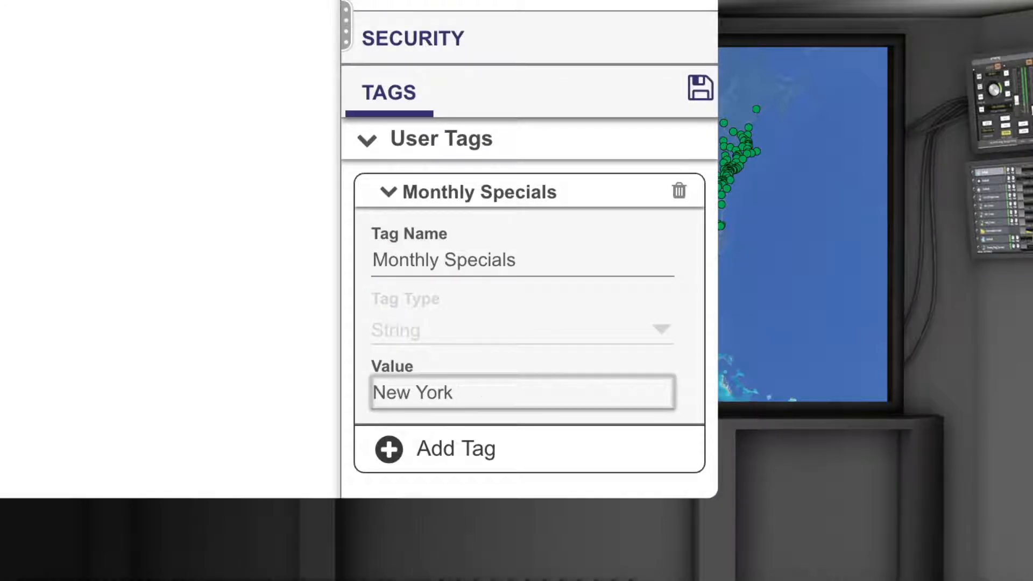
{"action": "left_click", "coordinate": [700, 87]}
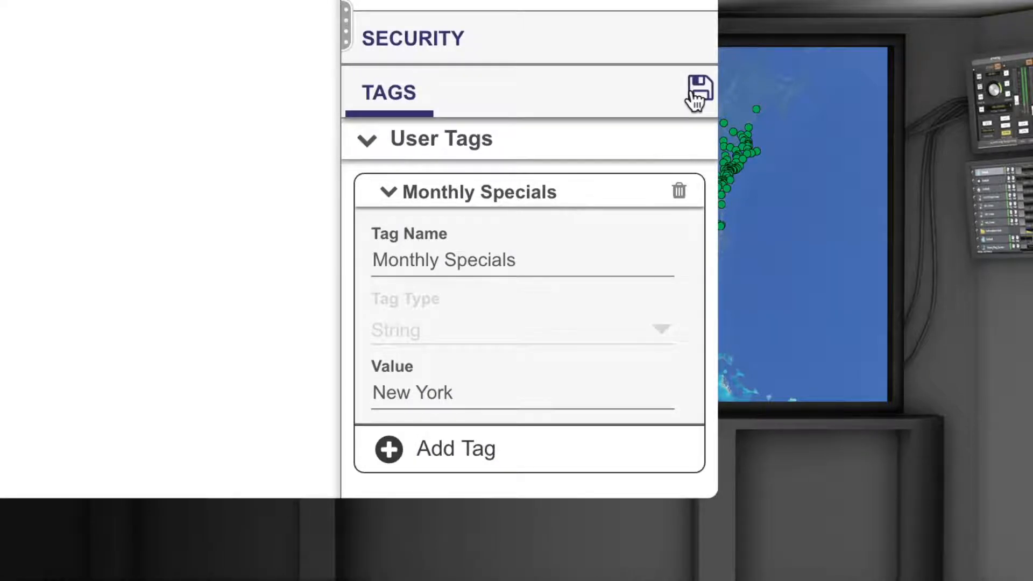
{"action": "left_click", "coordinate": [696, 92]}
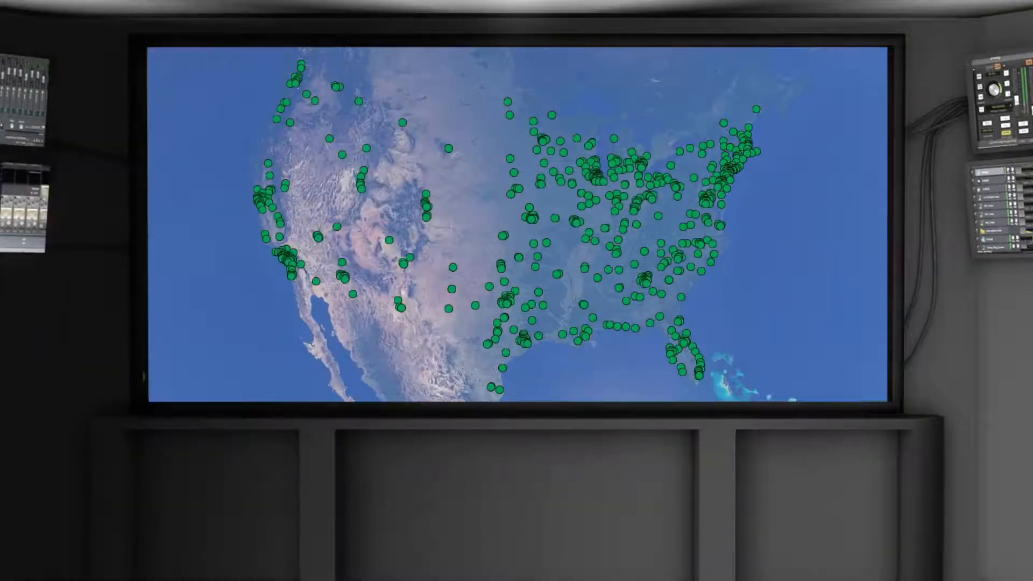